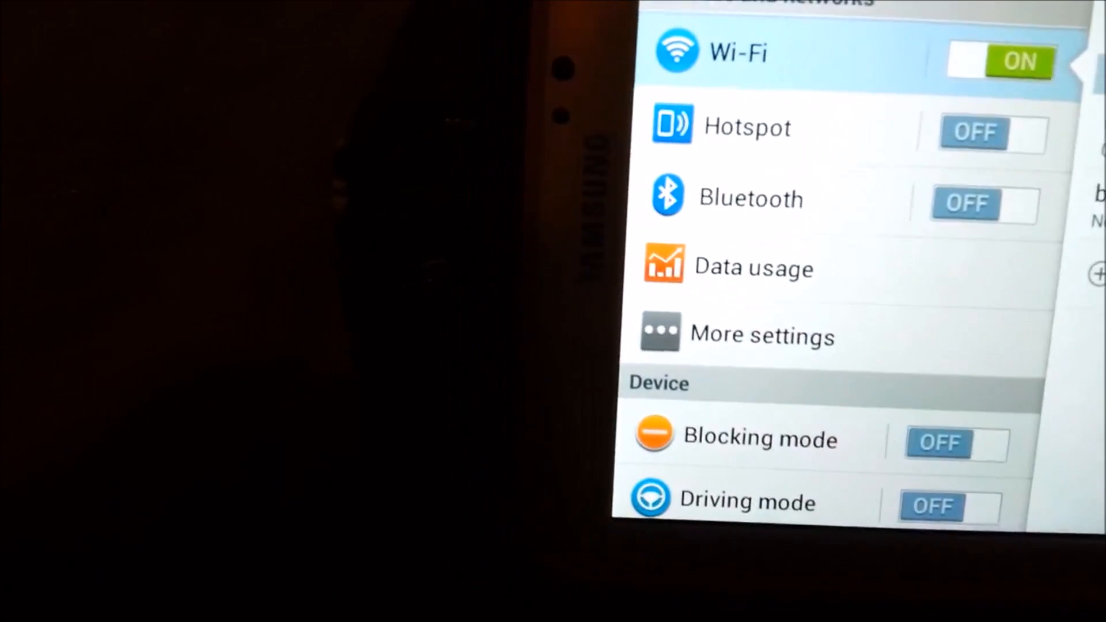
# Untick Mobile data in Data usage, reaching the warning that it will be turned off.
pyautogui.click(751, 266)
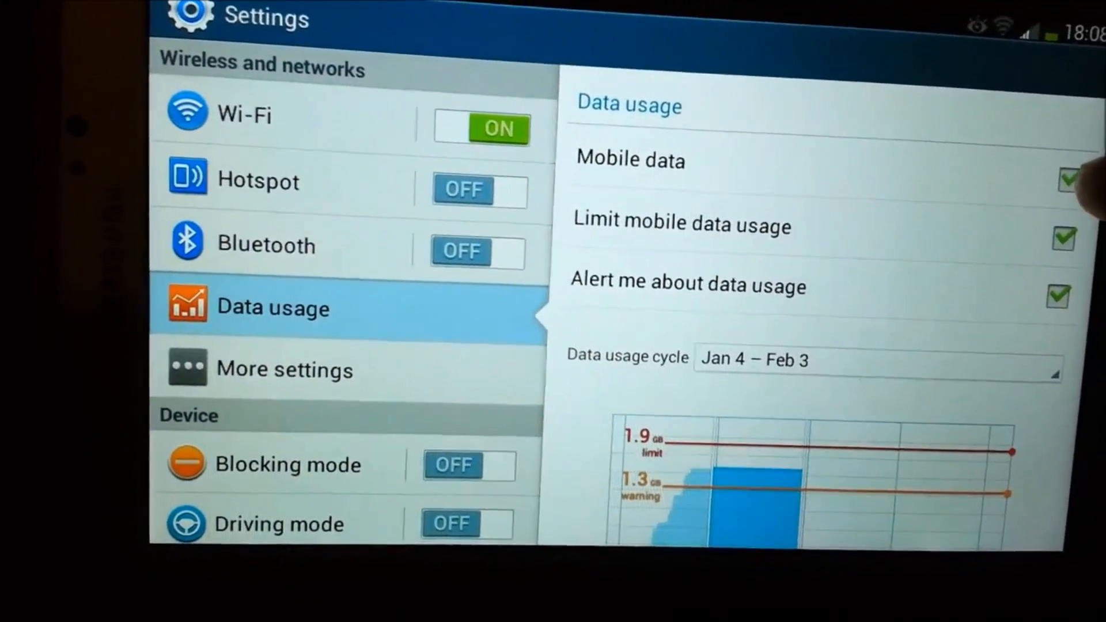
pyautogui.click(1063, 173)
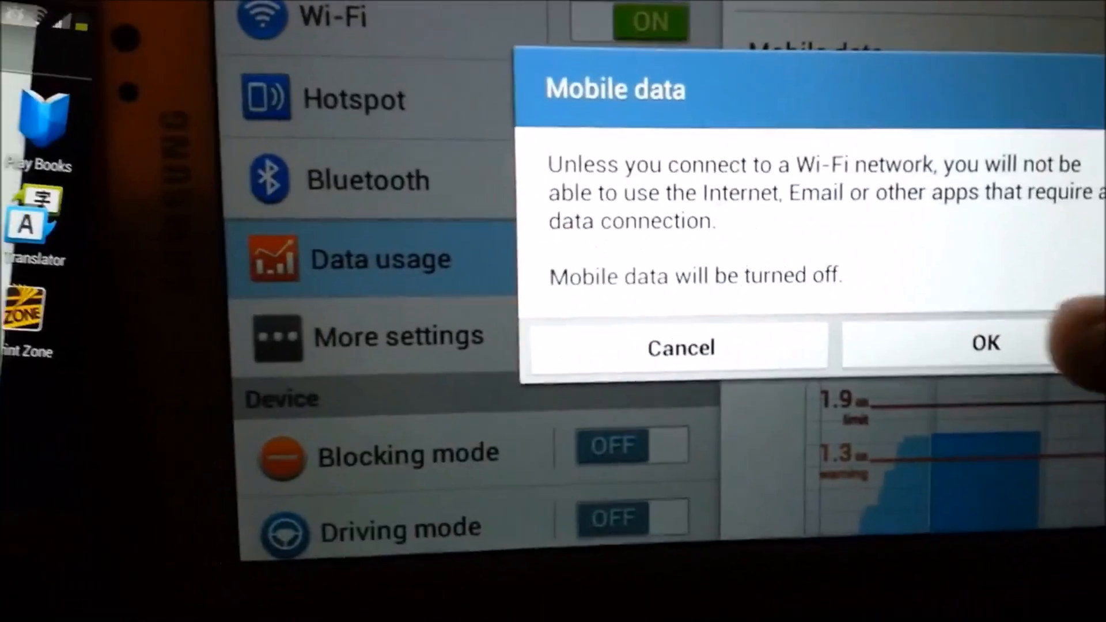
# Confirm mobile data off, then find AppLock by DoMobile Lab via a Play Store search for 'app lock'.
pyautogui.click(985, 344)
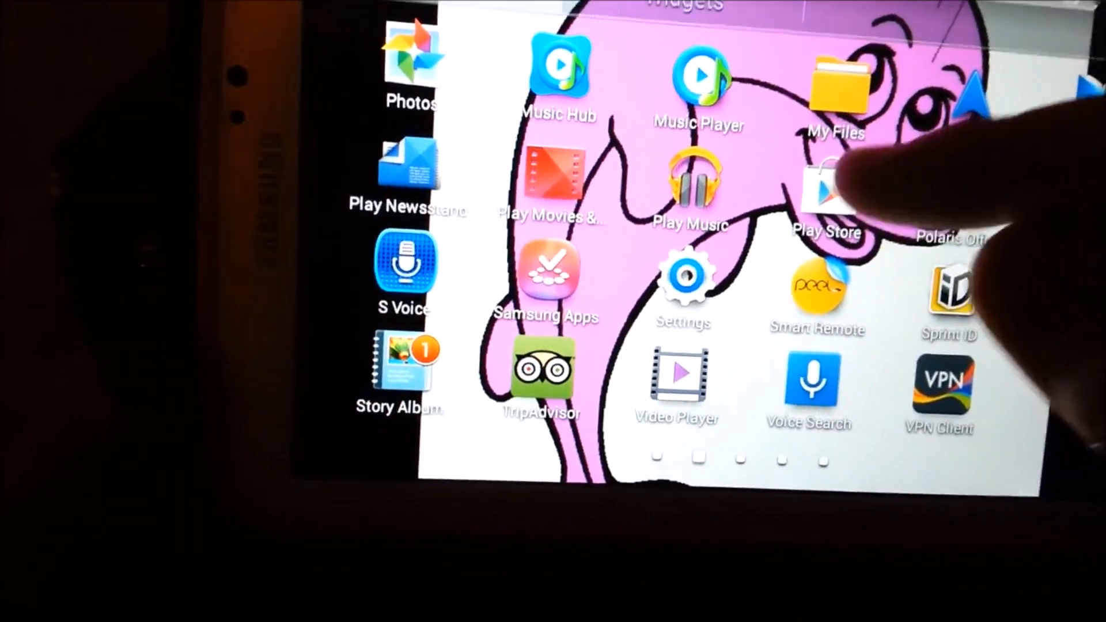
pyautogui.click(835, 190)
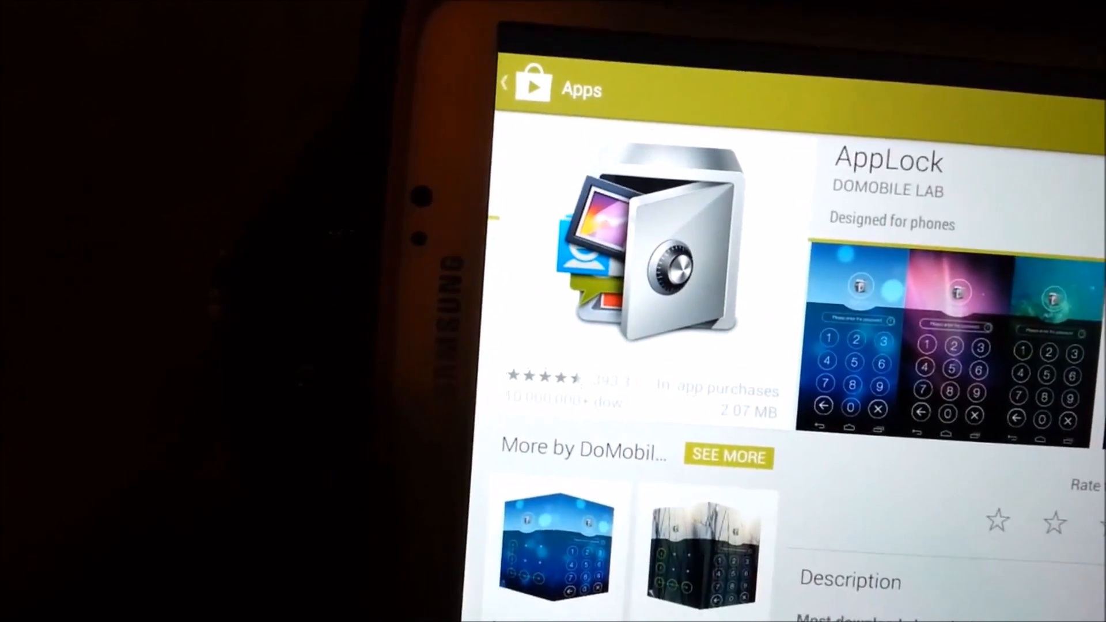
pyautogui.click(592, 76)
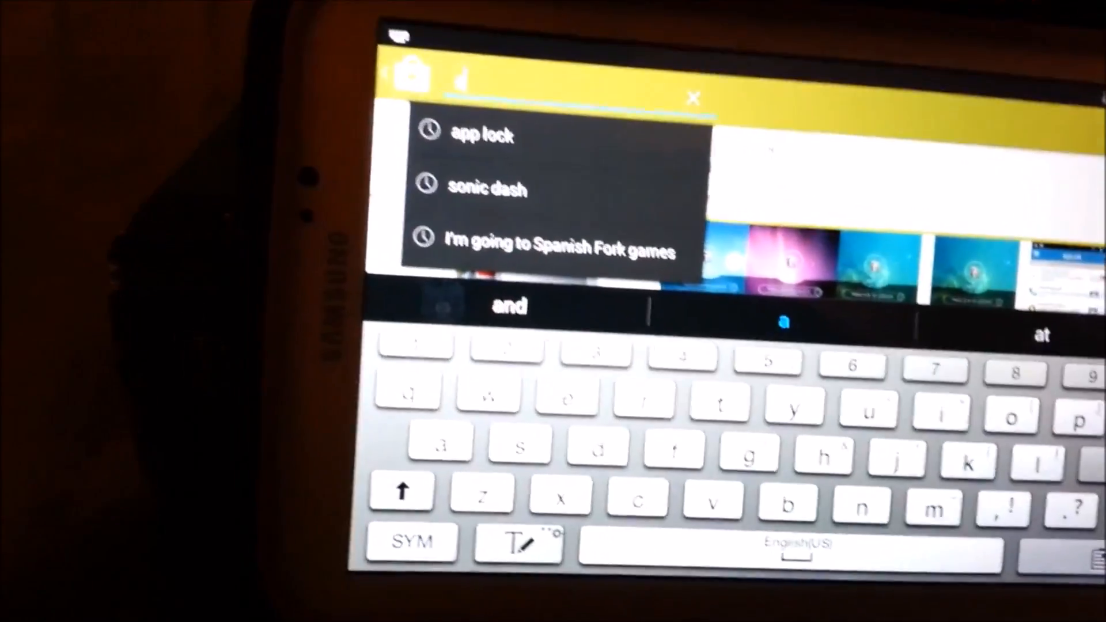
pyautogui.write('app')
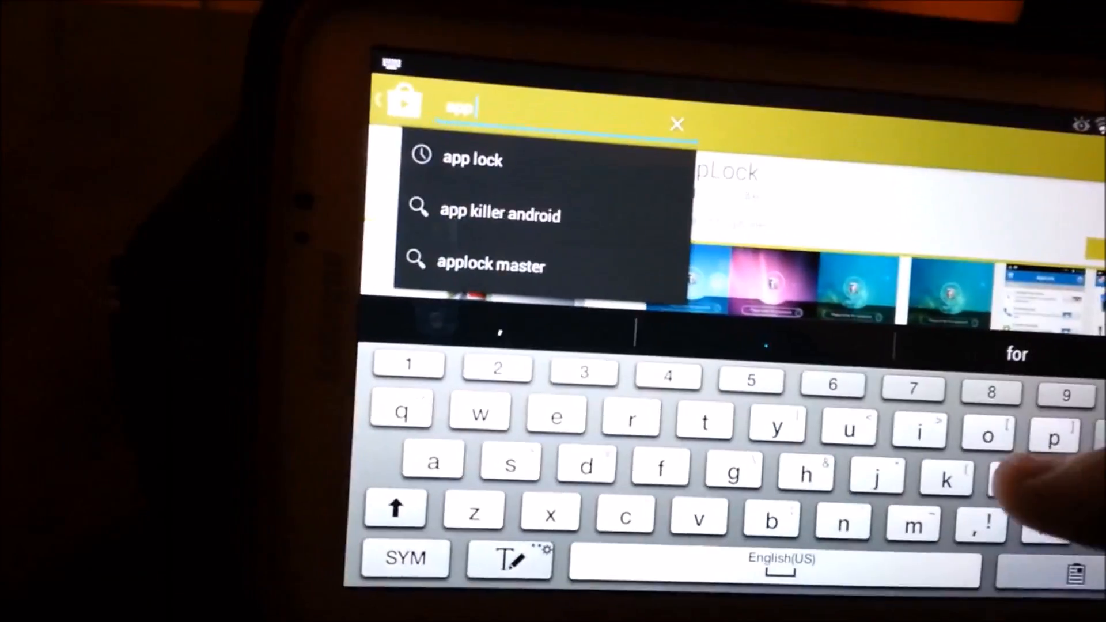
pyautogui.write('lock')
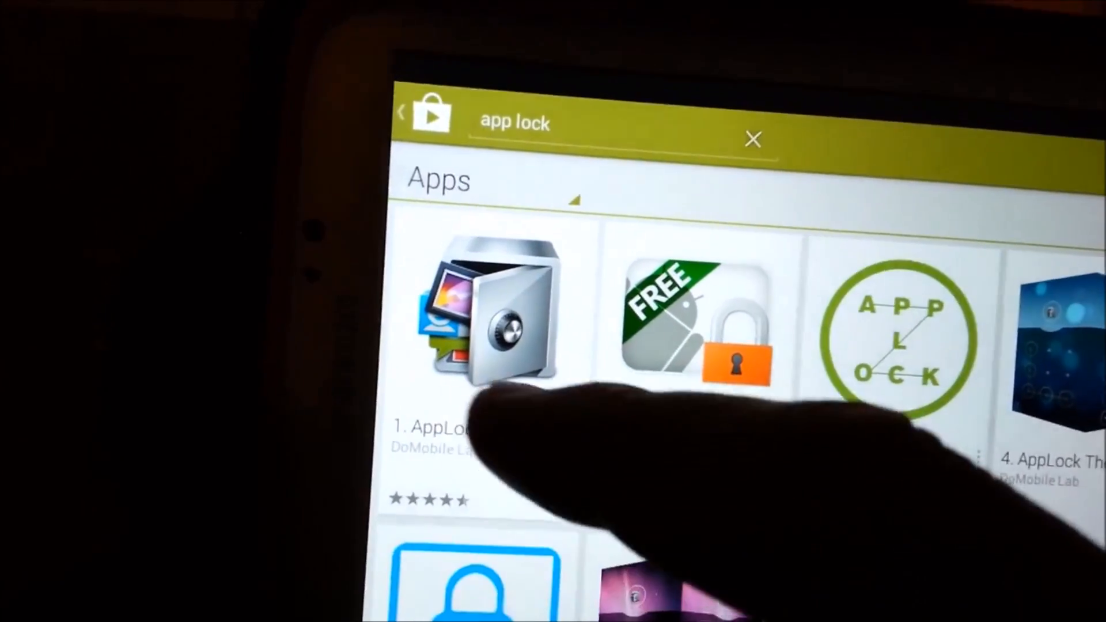
pyautogui.click(486, 318)
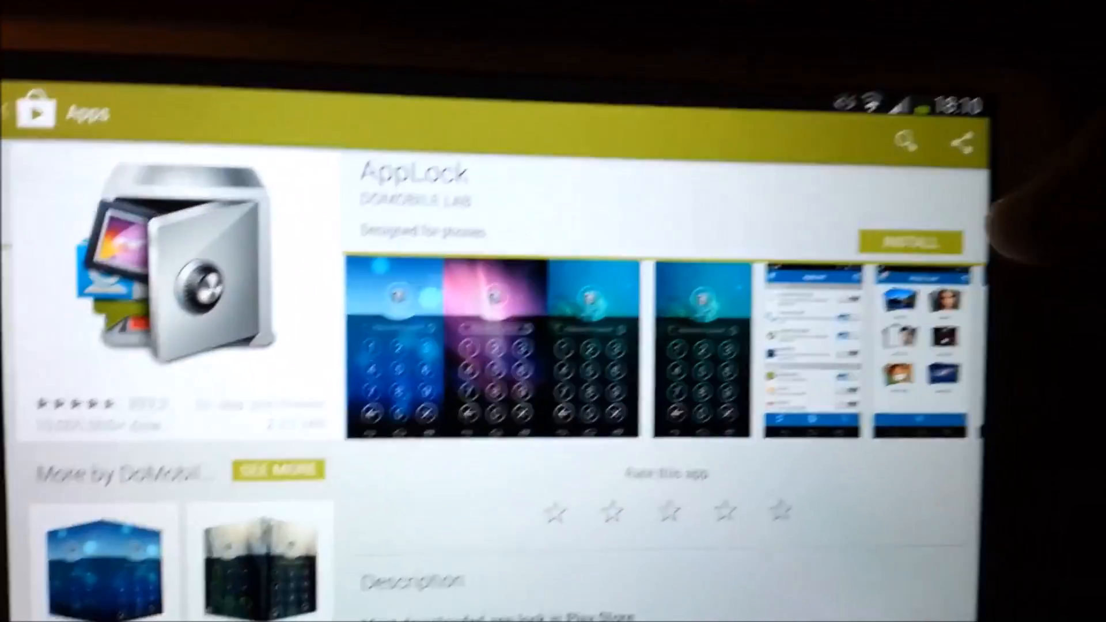
# Install AppLock from its store page with the requested app permissions accepted.
pyautogui.click(908, 242)
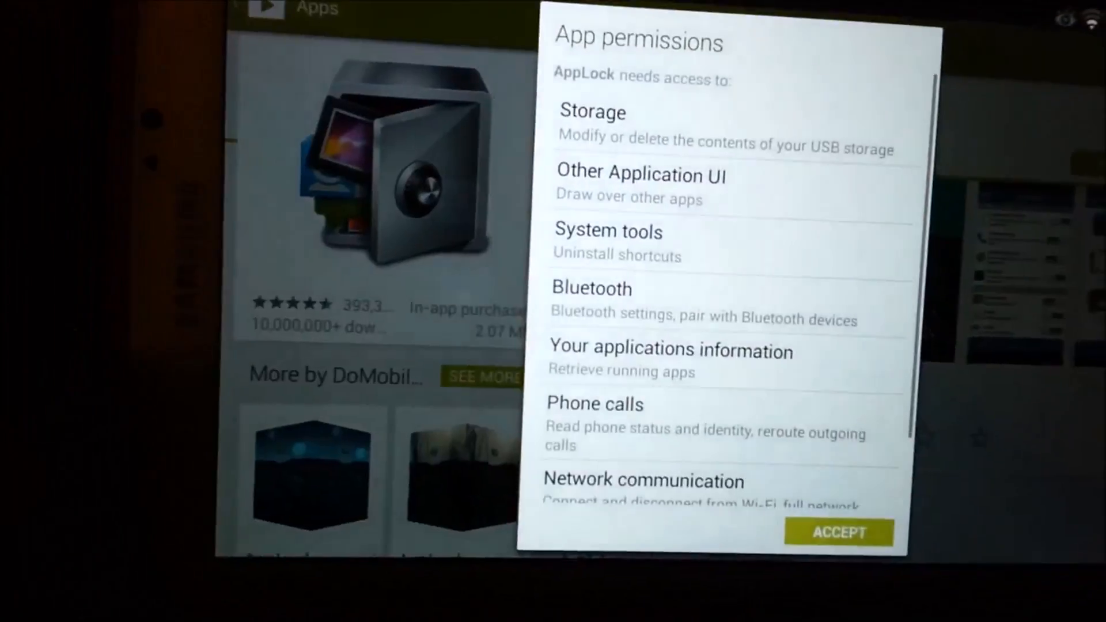
pyautogui.click(839, 532)
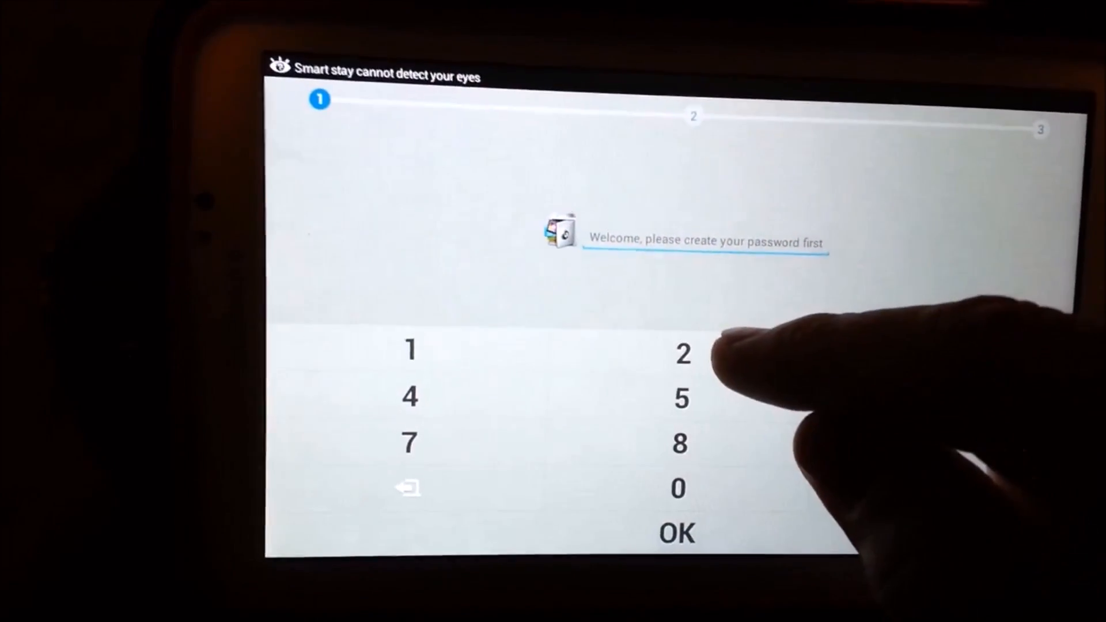
# Enter the new AppLock PIN on the number pad and re-enter it to confirm.
pyautogui.click(679, 352)
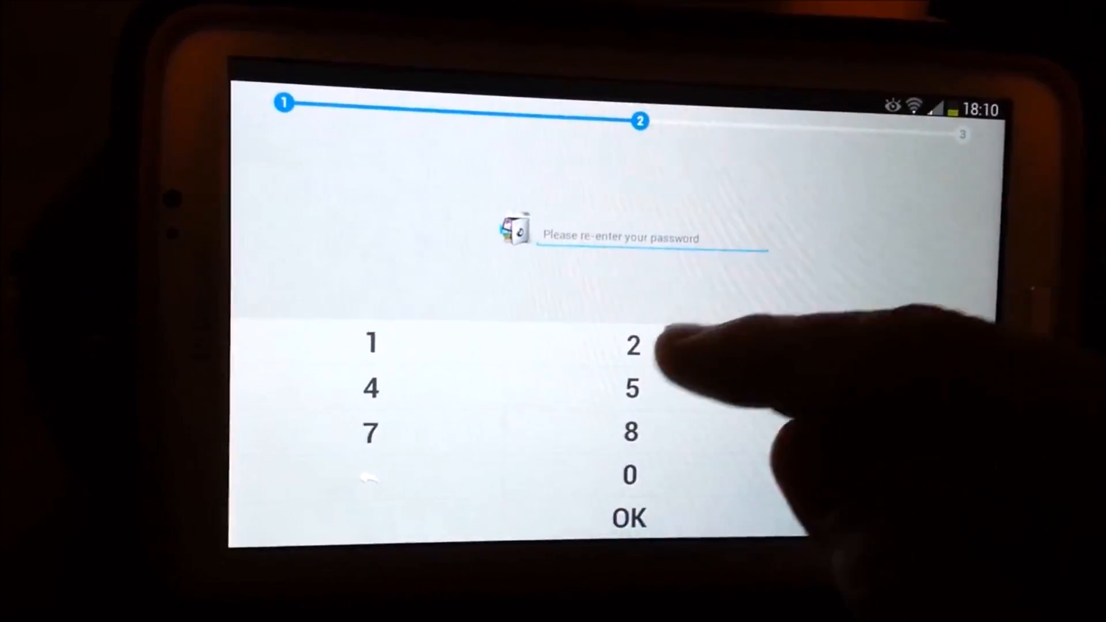
pyautogui.click(632, 347)
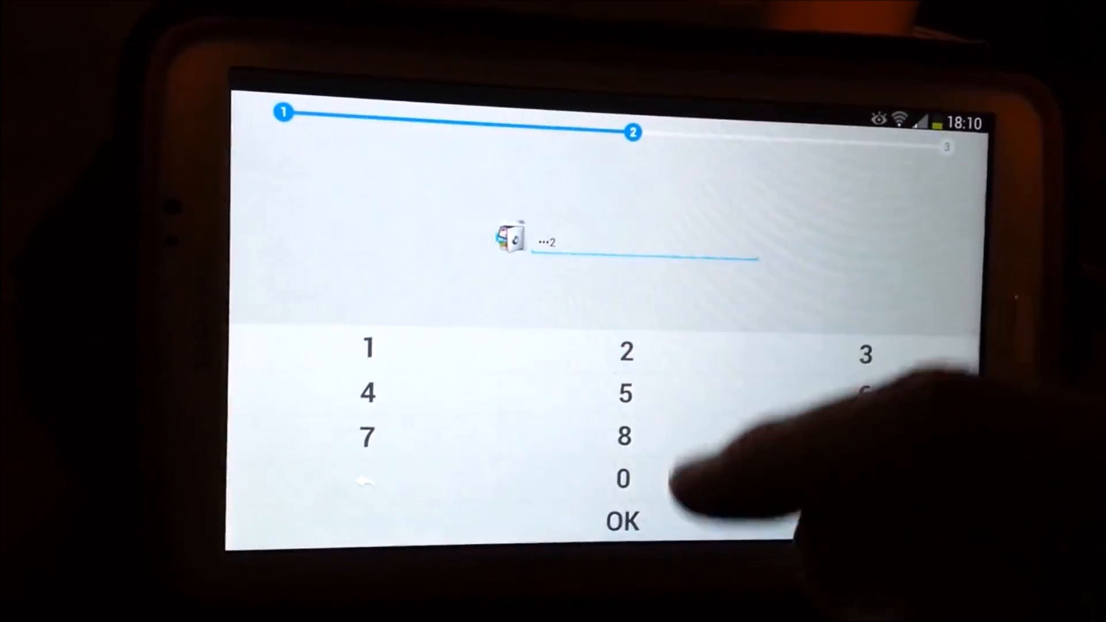
pyautogui.click(621, 522)
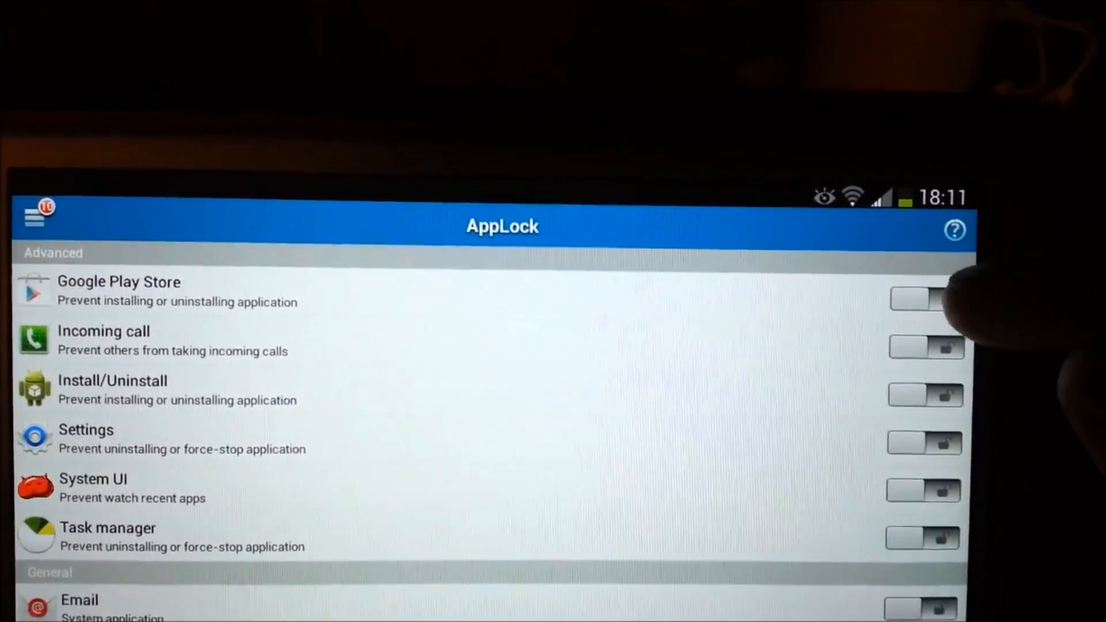
# Switch on the AppLock toggle for Google Play Store and continue down the app list.
pyautogui.click(917, 299)
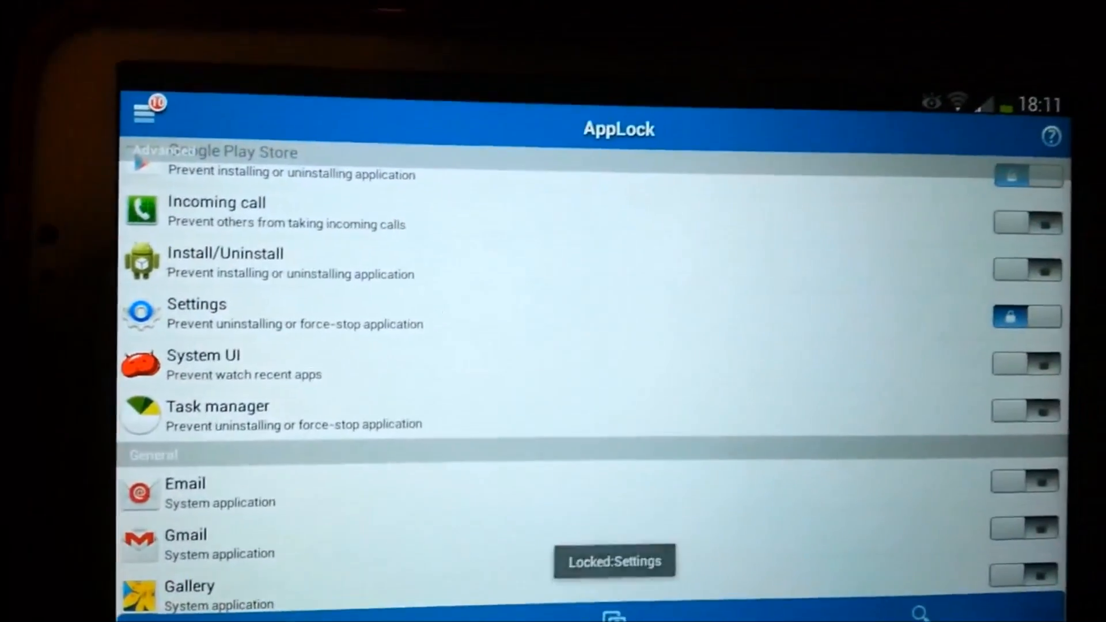
pyautogui.scroll(-3)
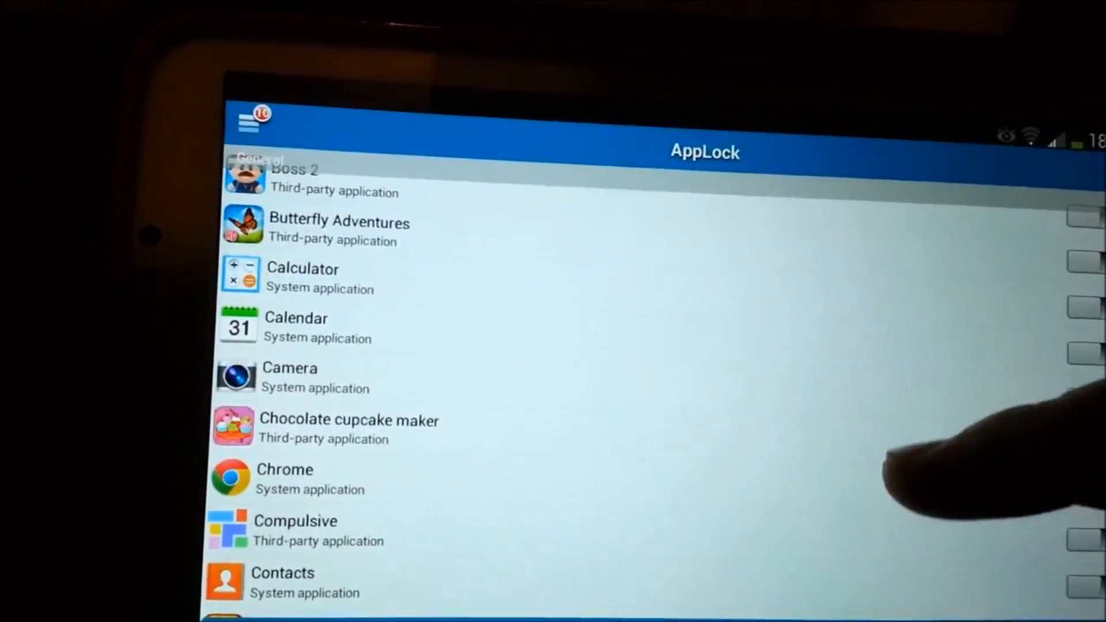
# Find YouTube further down the app list and switch its lock toggle on.
pyautogui.scroll(-3)
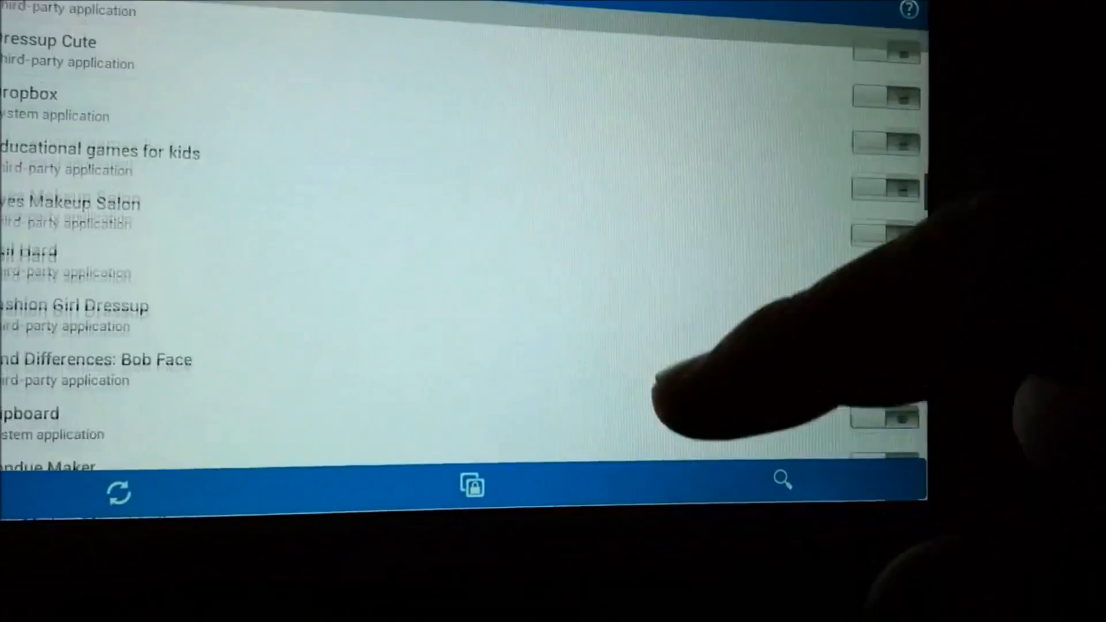
pyautogui.scroll(-3)
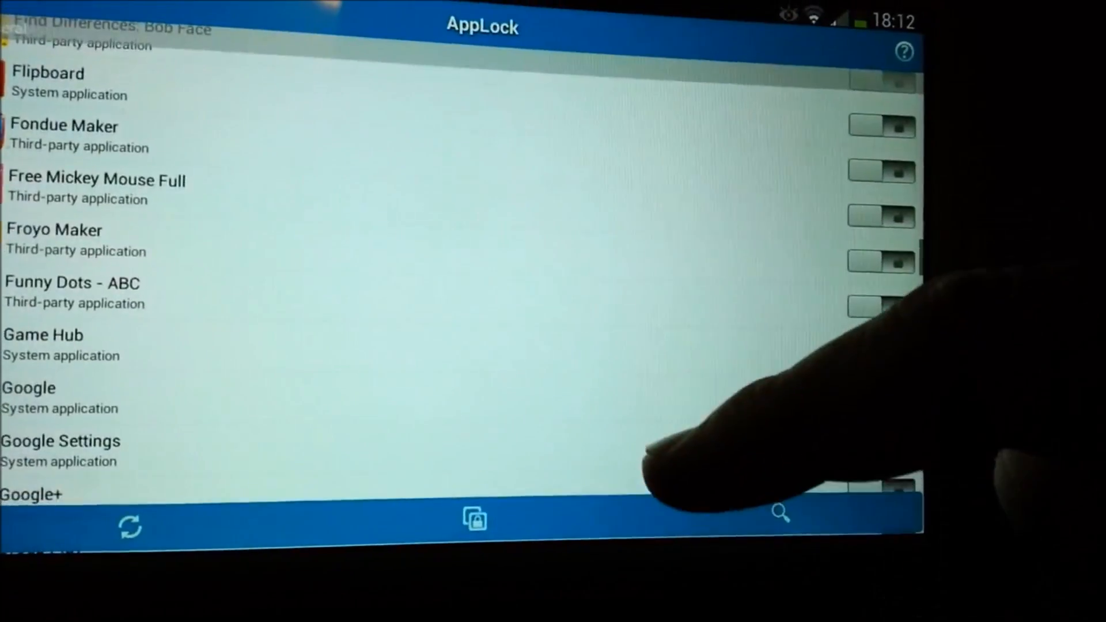
pyautogui.scroll(-3)
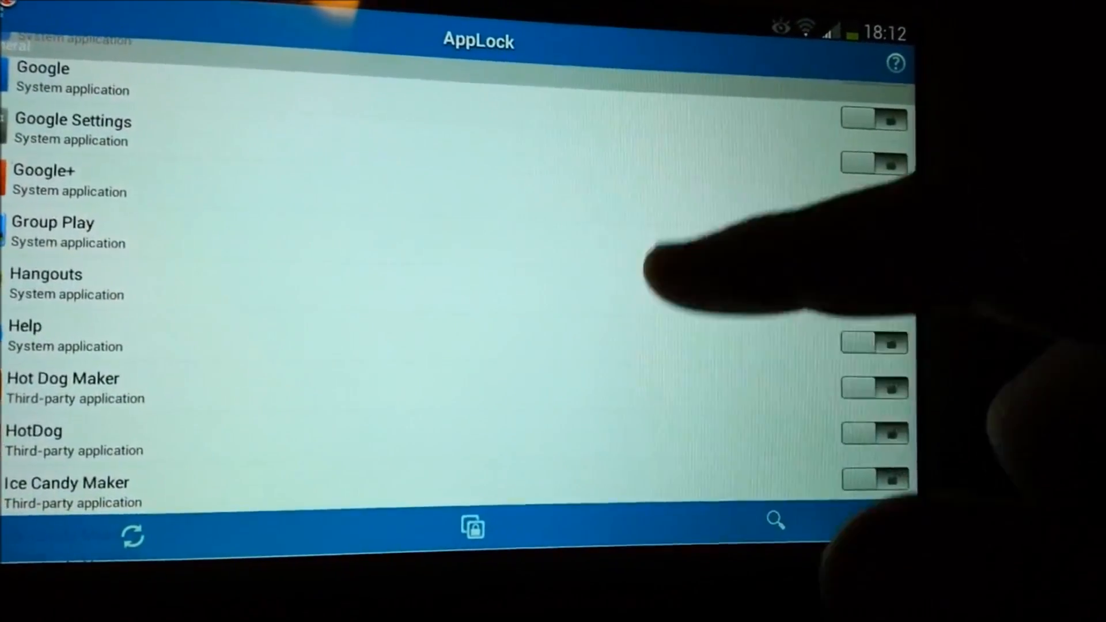
pyautogui.scroll(-3)
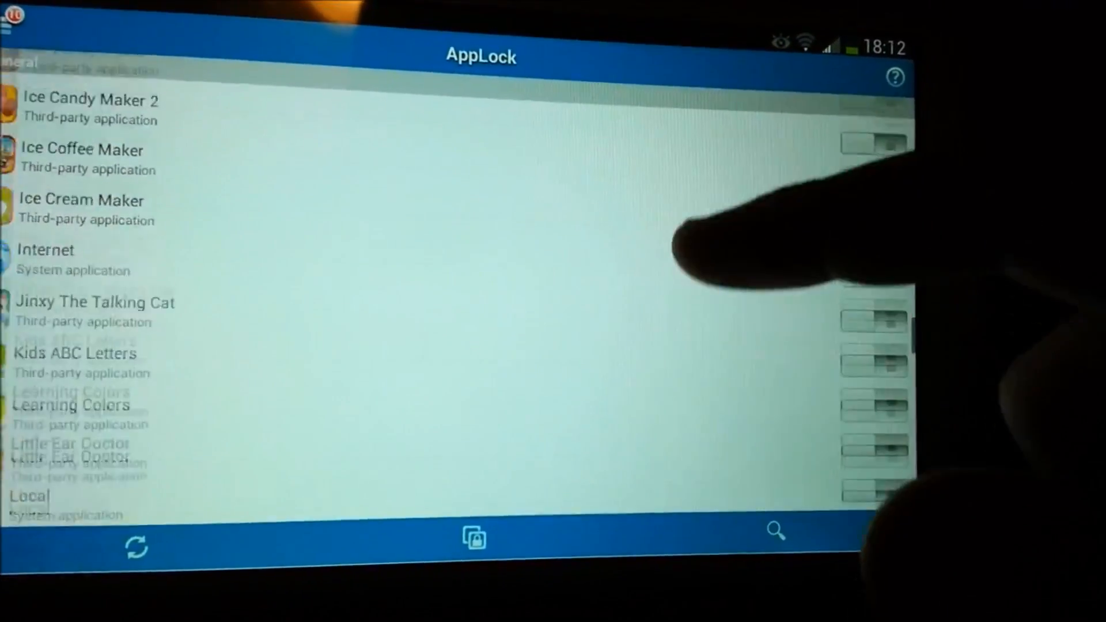
pyautogui.scroll(-3)
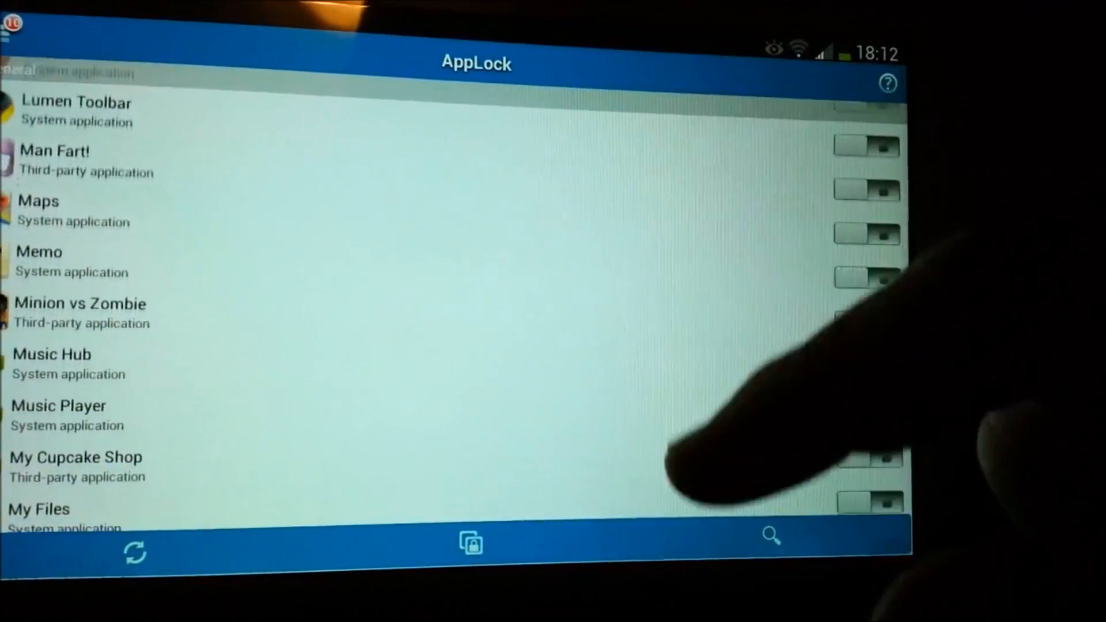
pyautogui.scroll(-3)
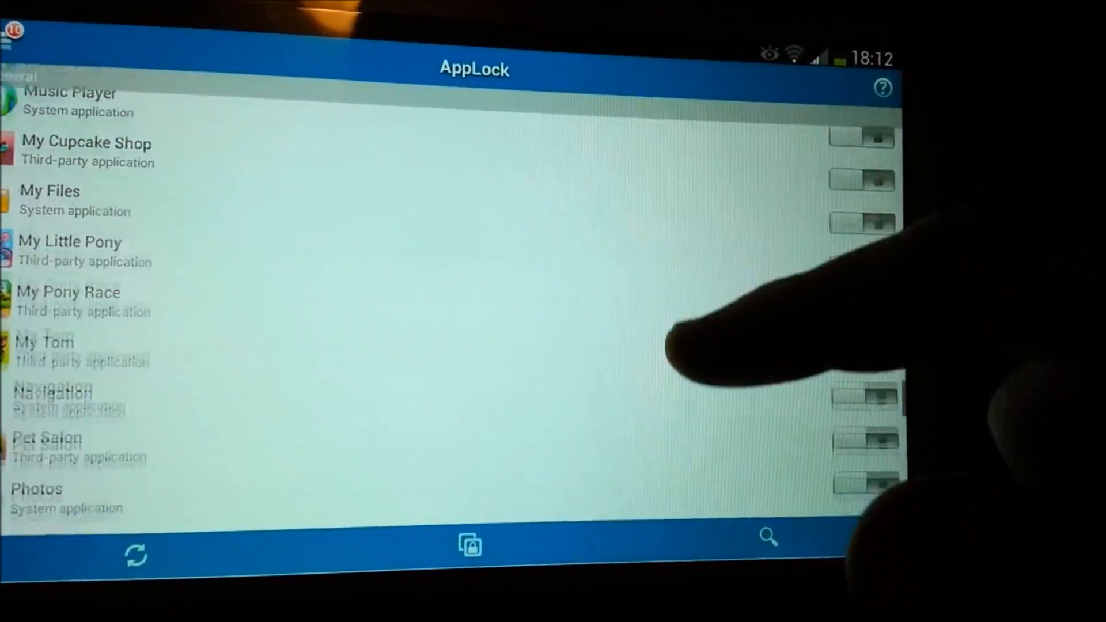
pyautogui.scroll(-3)
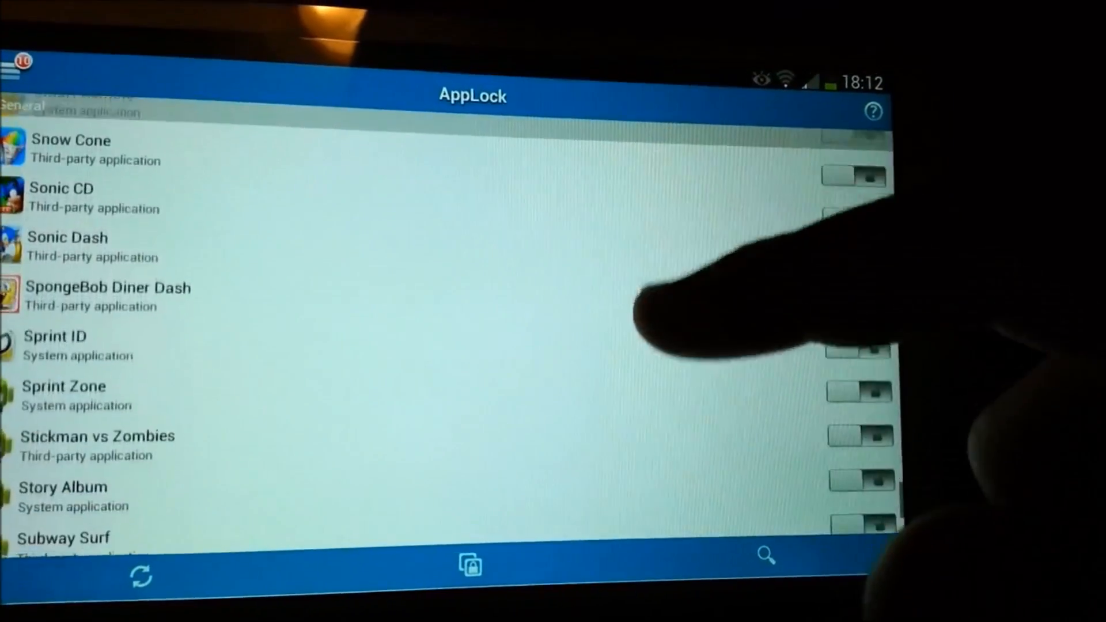
pyautogui.scroll(-3)
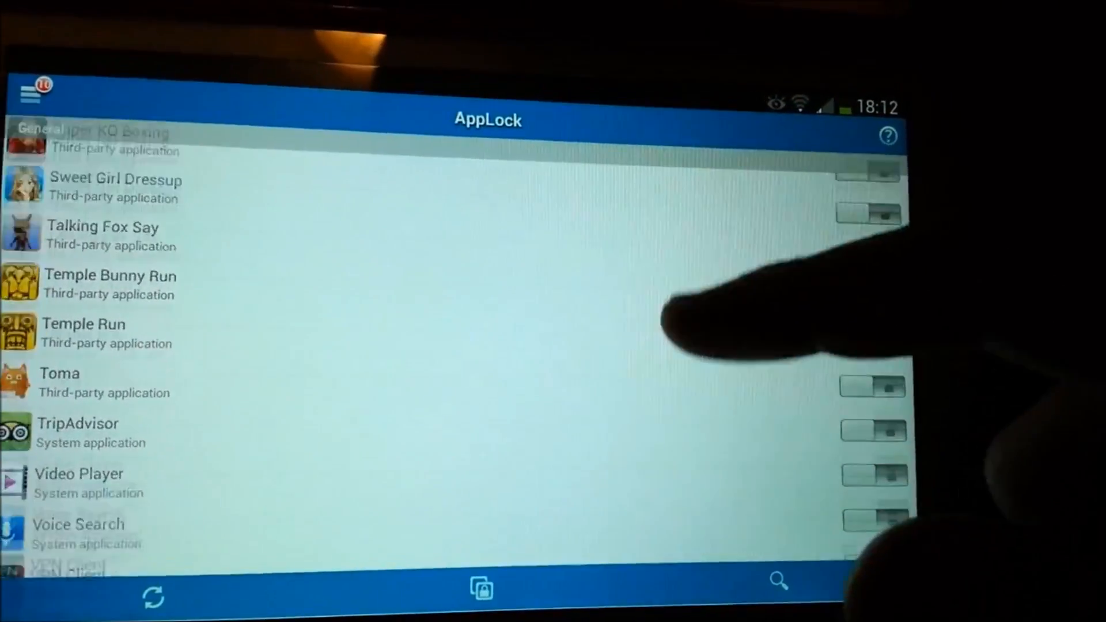
pyautogui.scroll(-3)
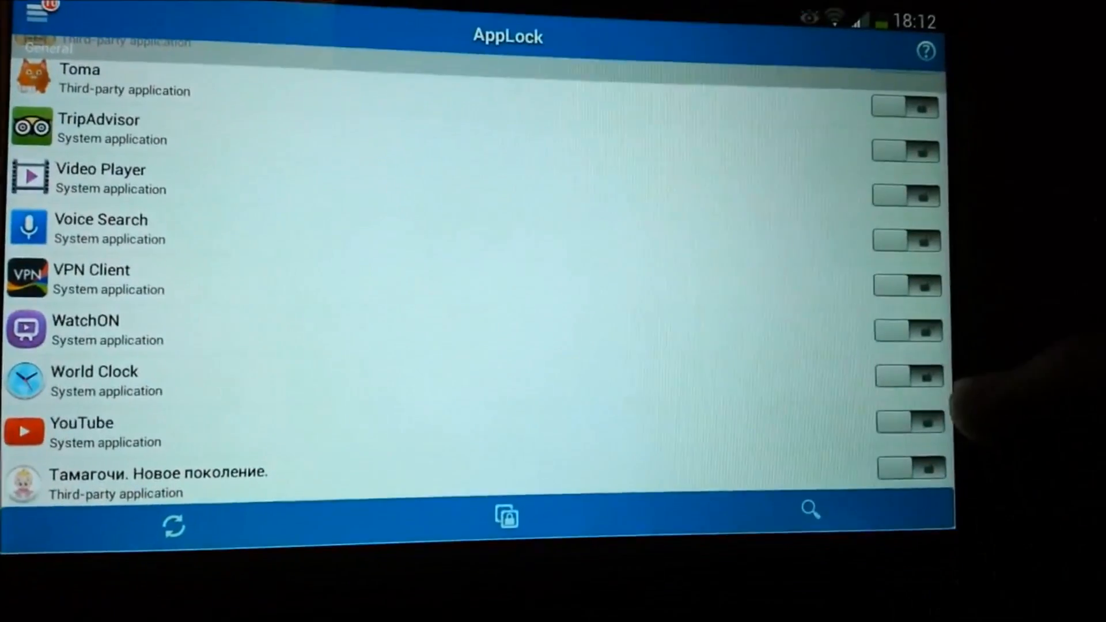
pyautogui.click(907, 423)
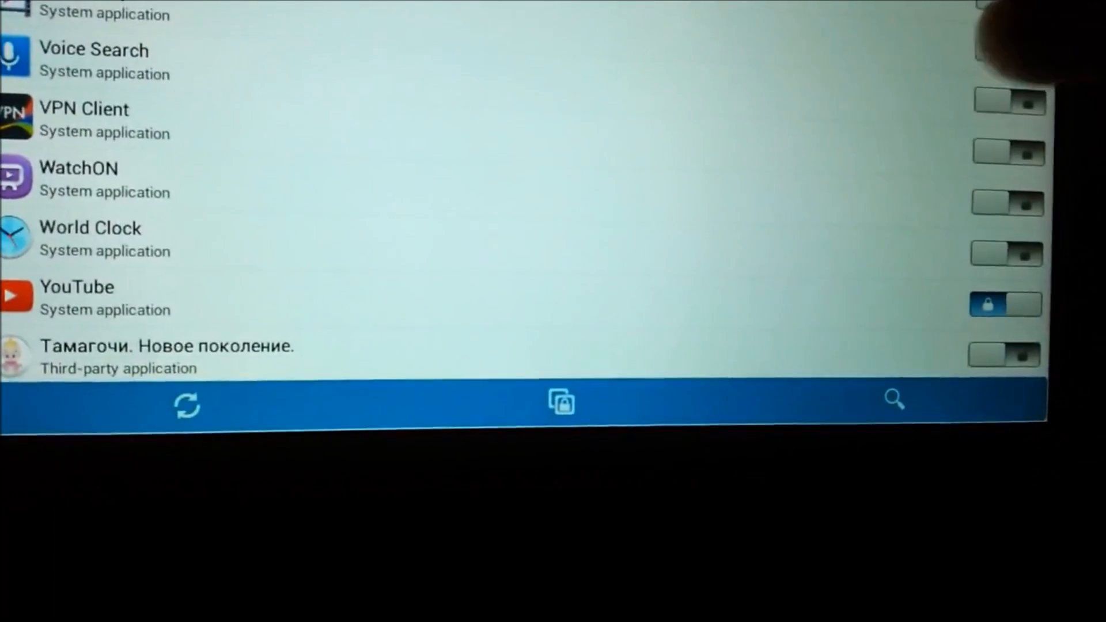
pyautogui.scroll(3)
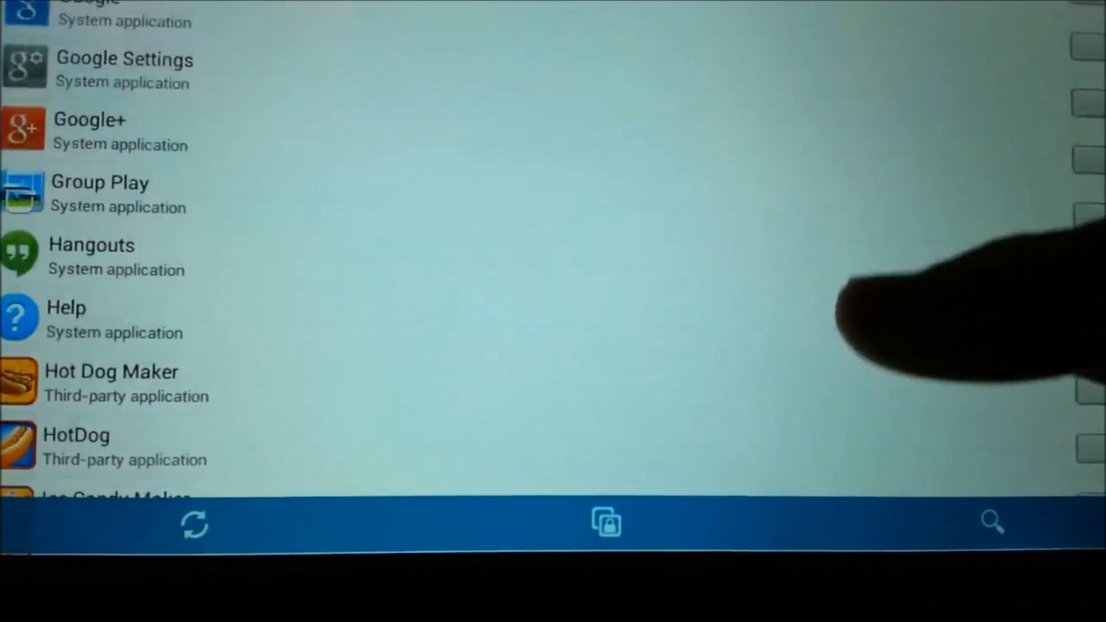
pyautogui.scroll(-3)
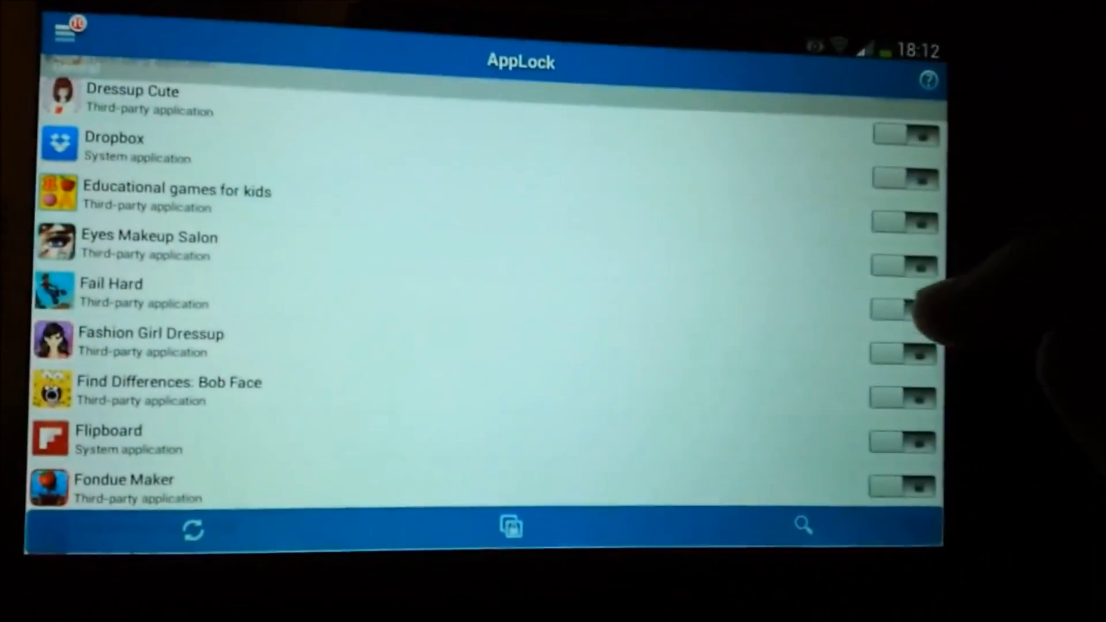
# Launch Settings and enter the AppLock PIN so Android Settings opens normally.
pyautogui.click(907, 276)
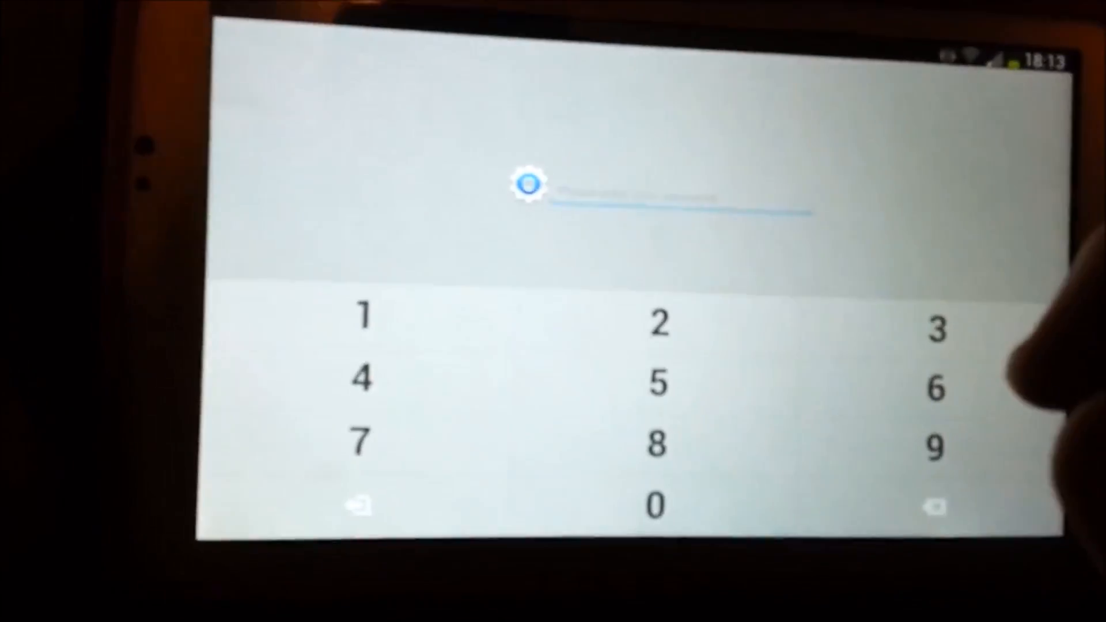
pyautogui.click(660, 289)
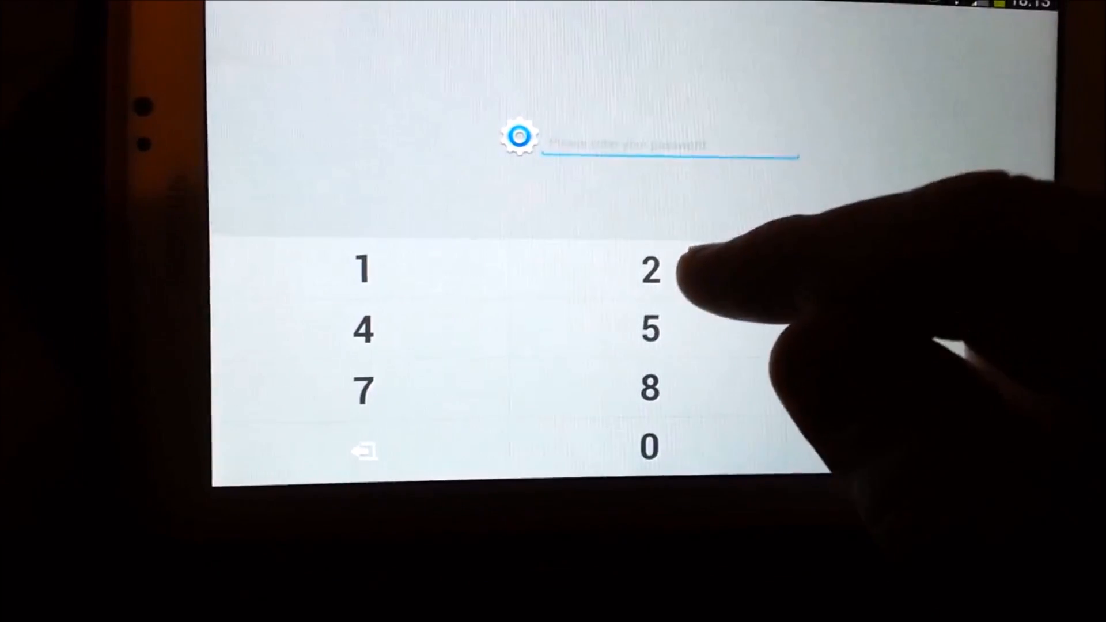
pyautogui.click(648, 289)
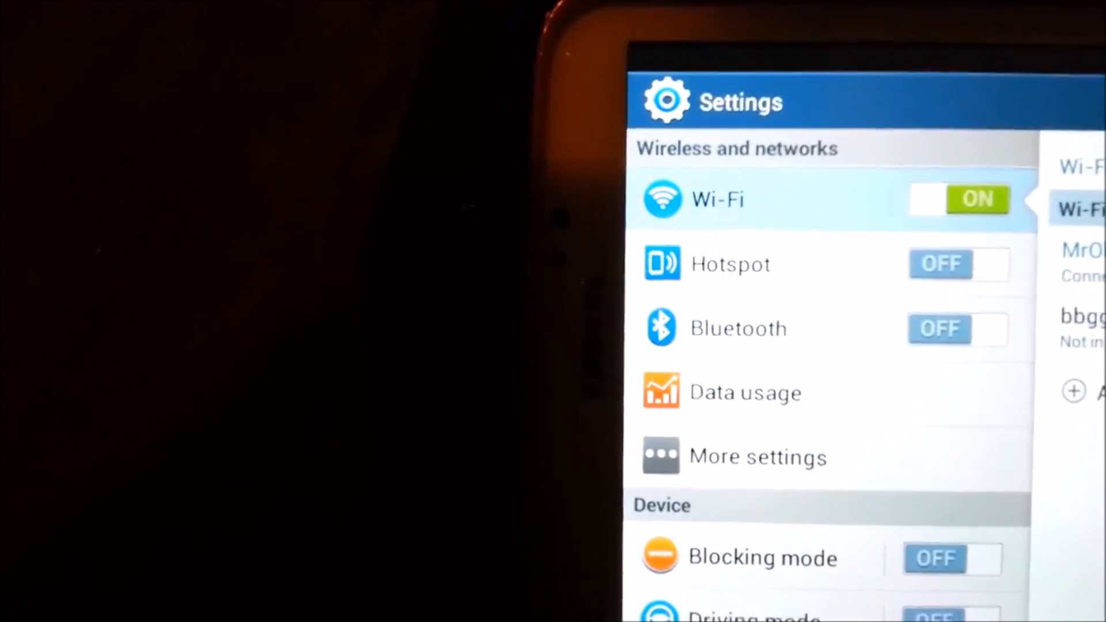
# Tick Mobile data in Data usage so mobile data is switched back on.
pyautogui.click(744, 392)
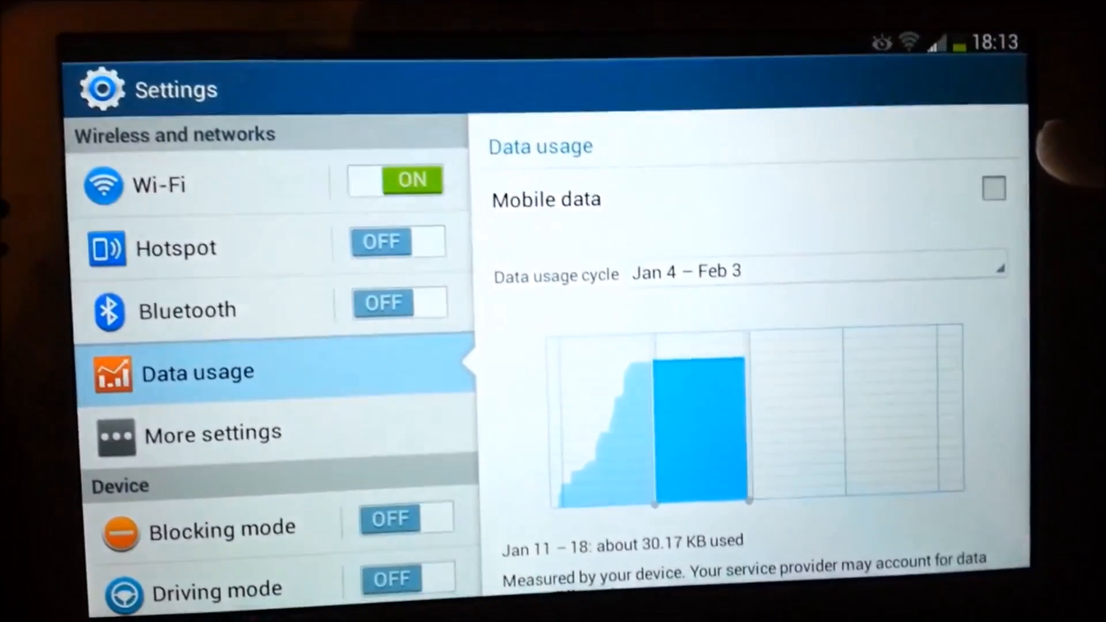
pyautogui.click(992, 187)
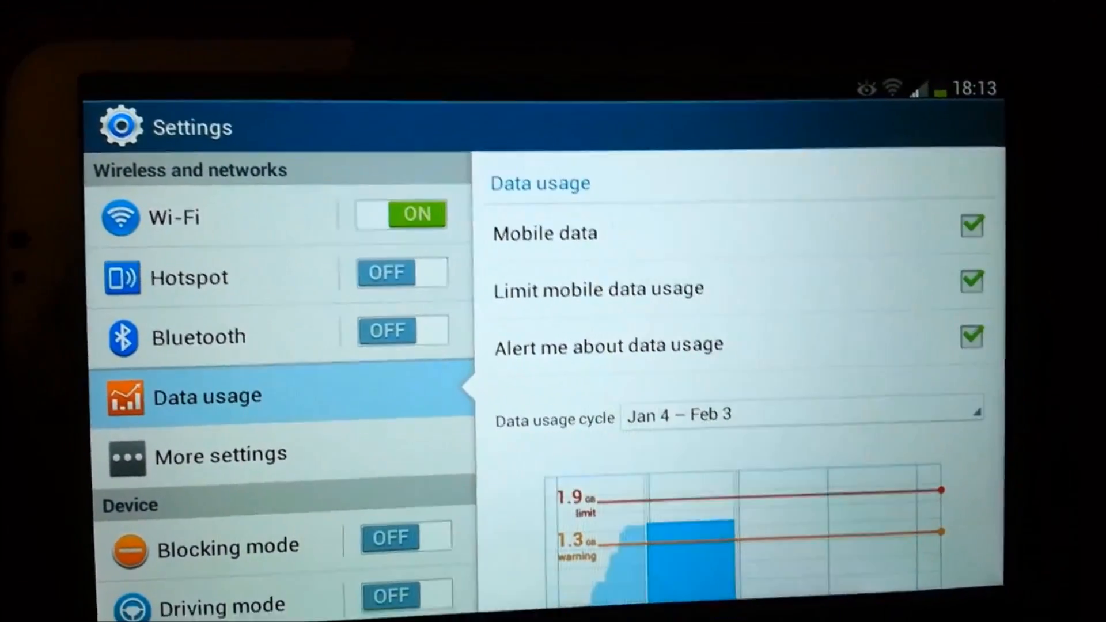